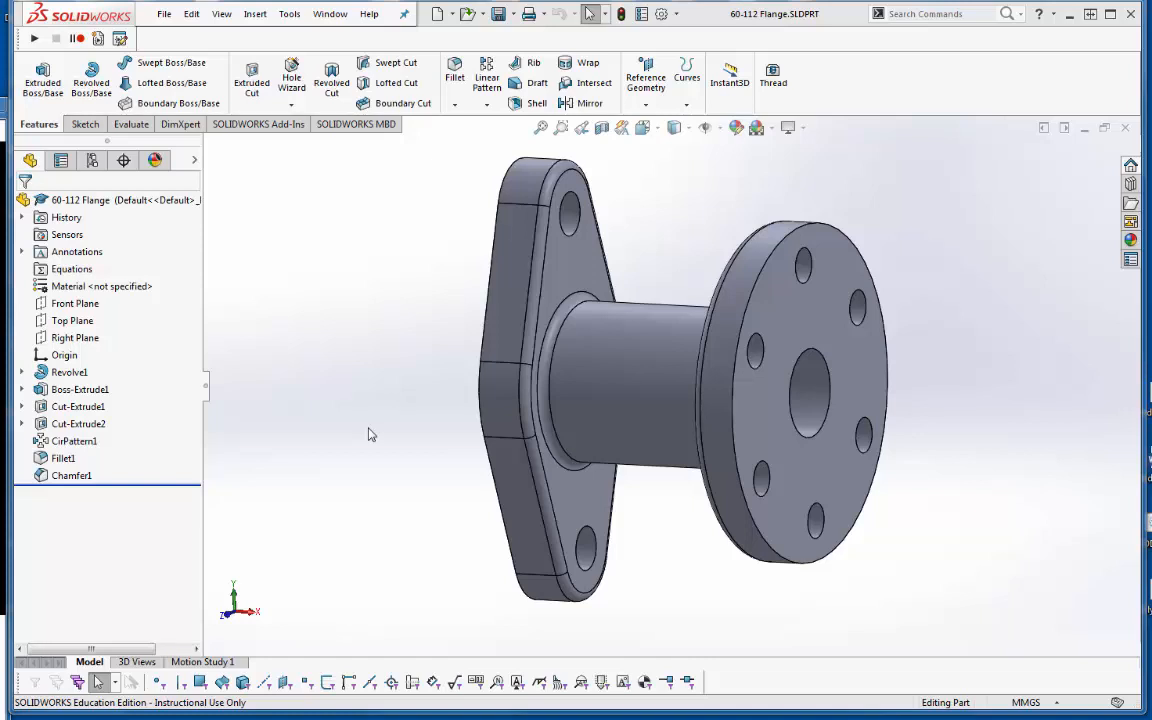
{"action": "mouse_move", "coordinate": [365, 418]}
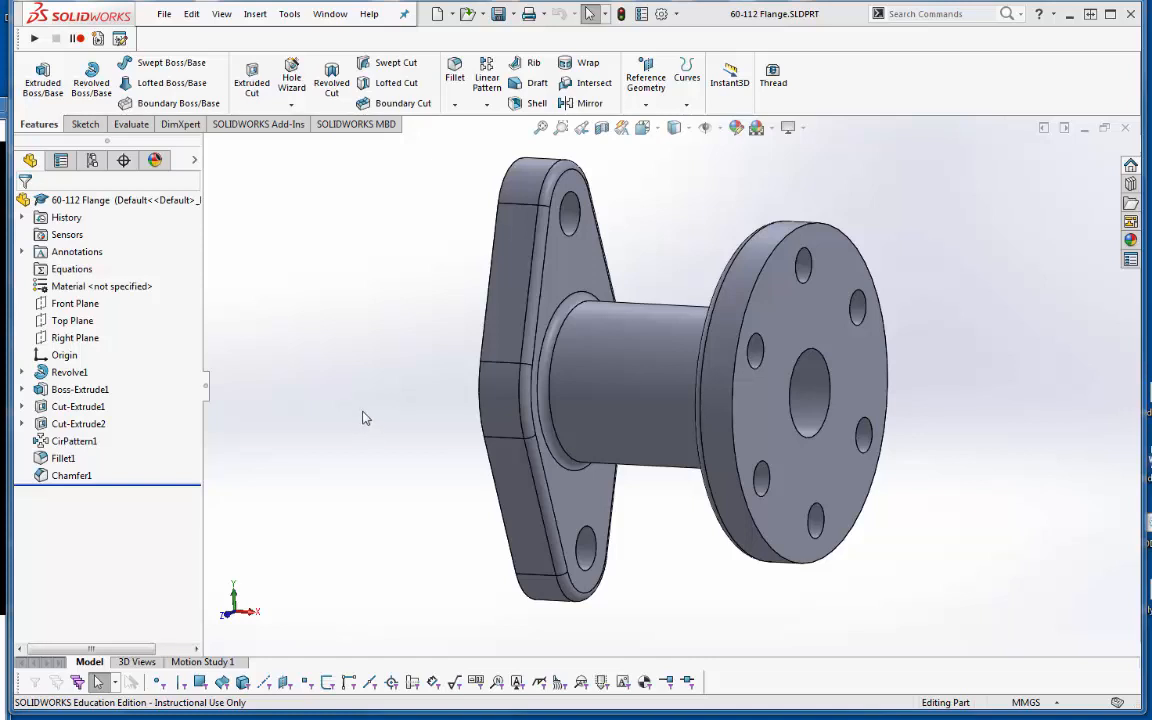
{"action": "mouse_move", "coordinate": [362, 410]}
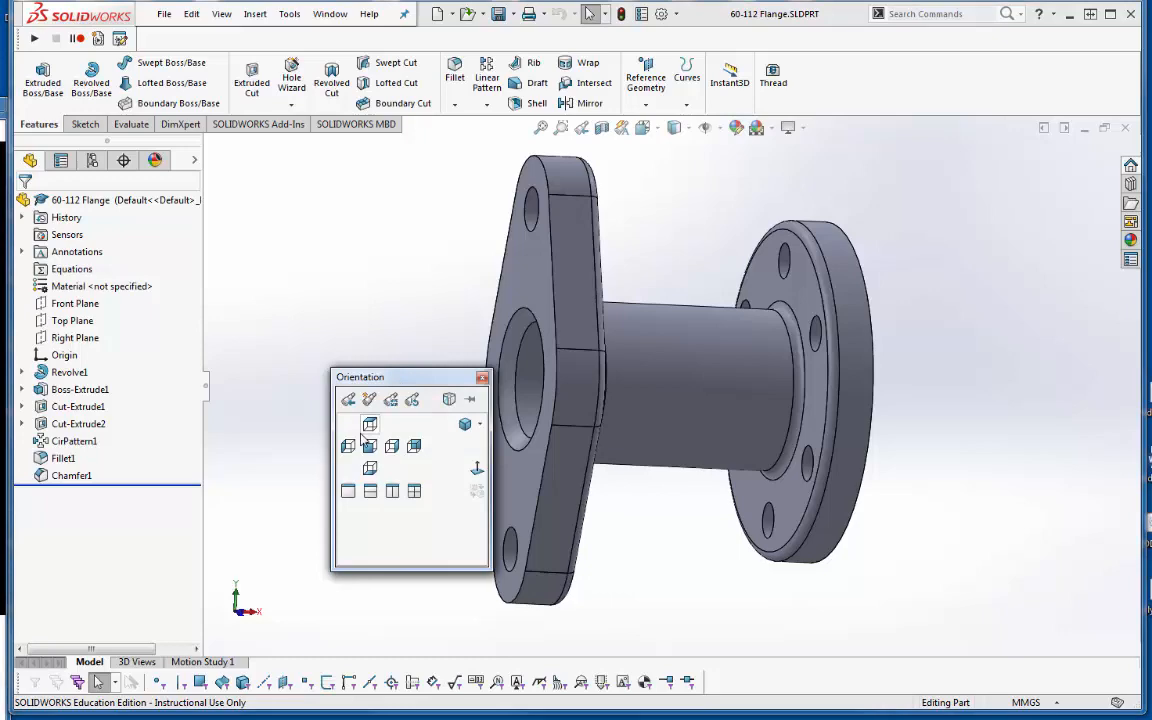
Orient the 60-112 Flange part to the Left view.
{"action": "left_click", "coordinate": [348, 445]}
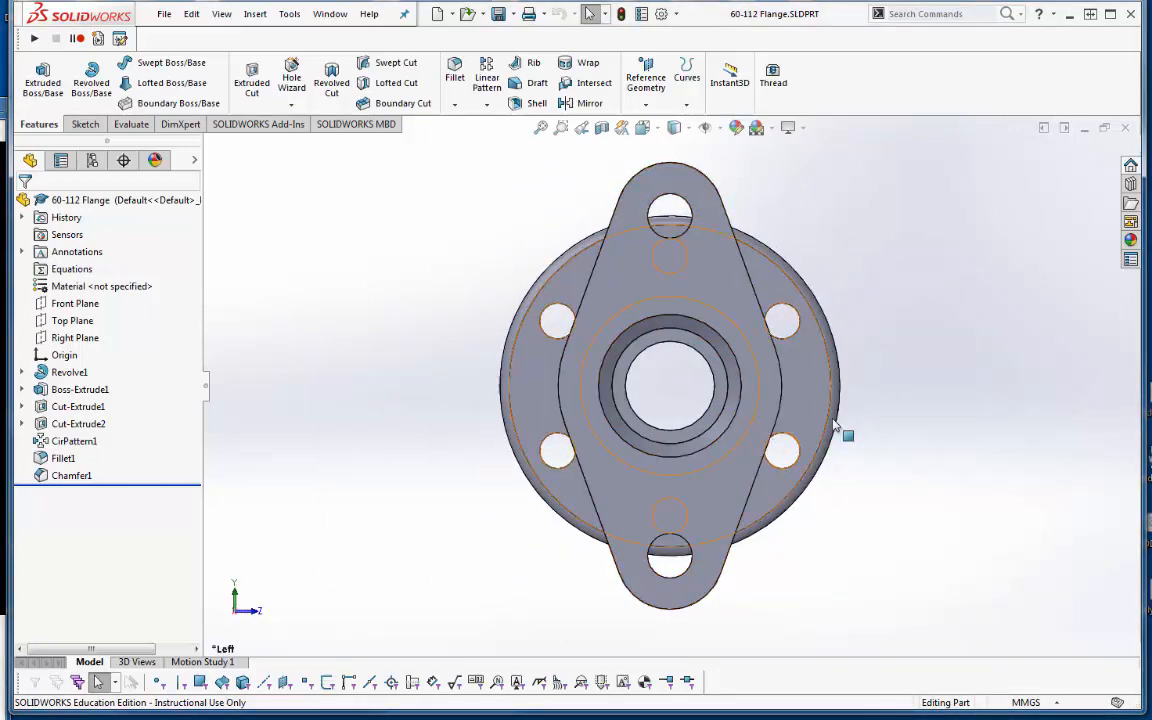
{"action": "mouse_move", "coordinate": [838, 350]}
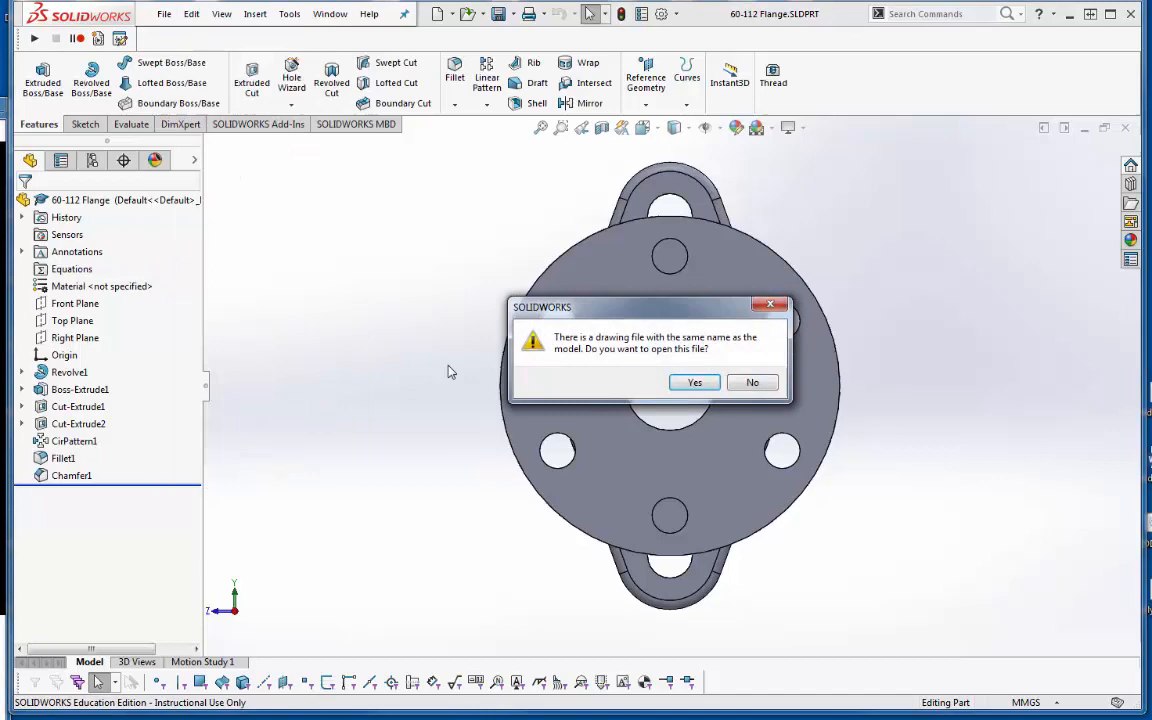
Decline the existing drawing and accept the A (ANSI) Landscape sheet.
{"action": "left_click", "coordinate": [752, 382]}
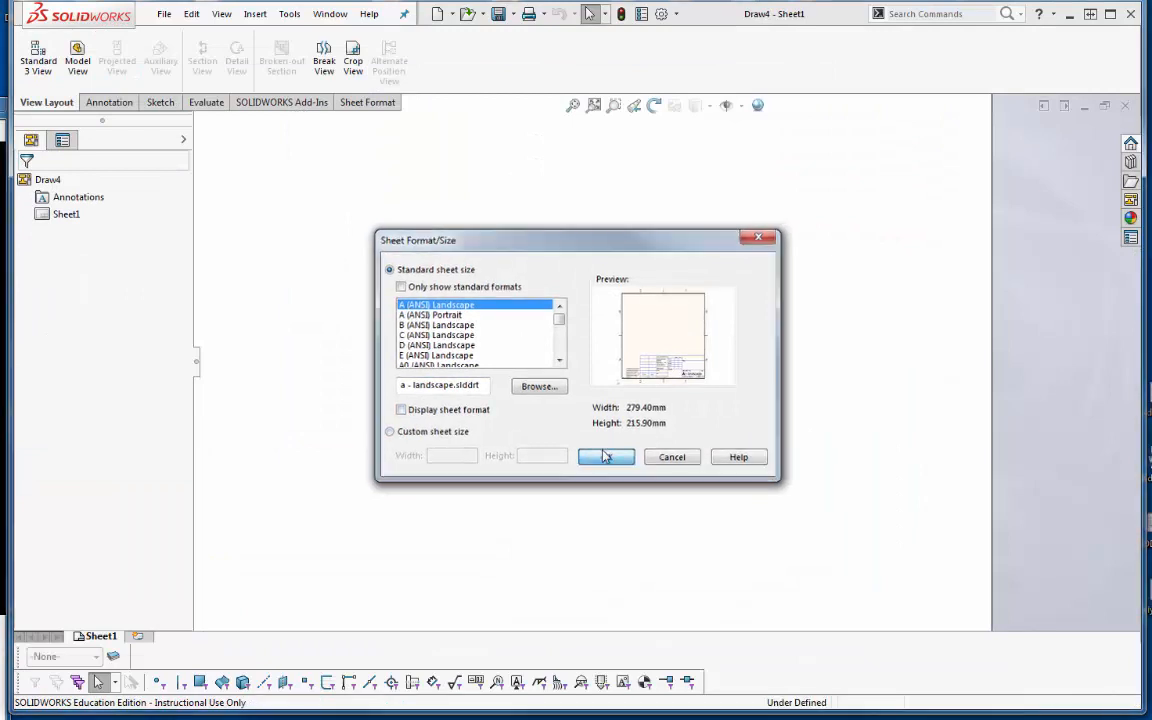
{"action": "left_click", "coordinate": [606, 457]}
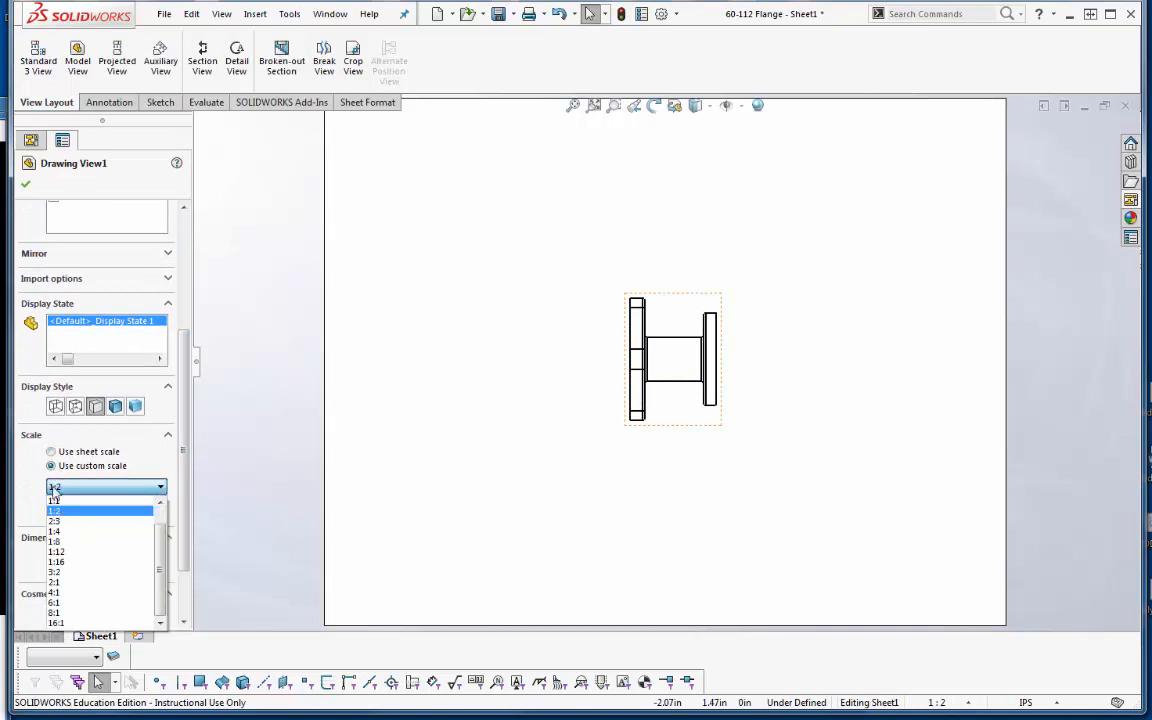
Bring up the front view's options menu and dismiss it unchanged.
{"action": "right_click", "coordinate": [675, 360]}
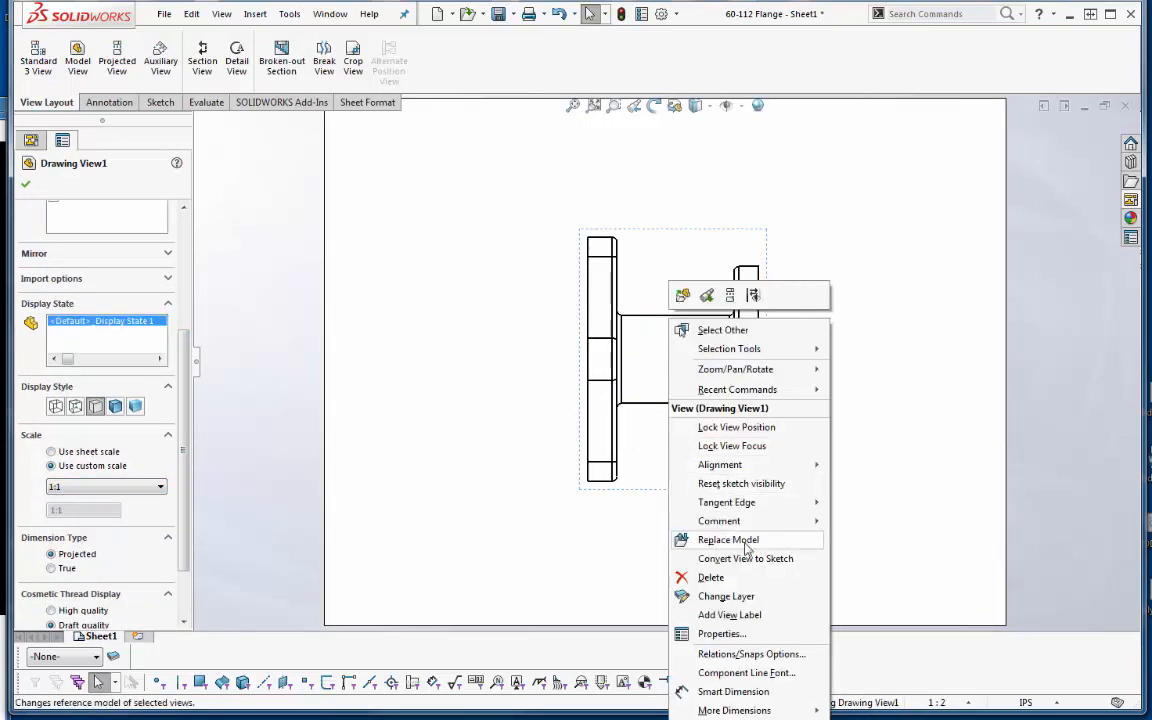
{"action": "left_click", "coordinate": [640, 520]}
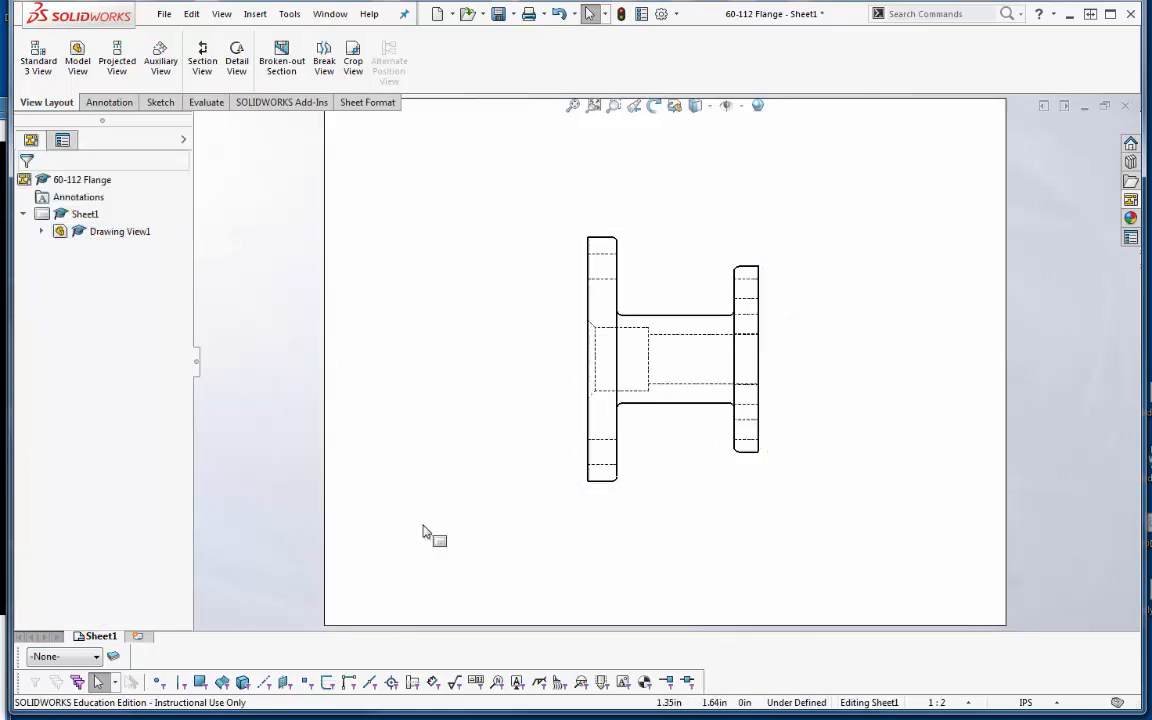
{"action": "mouse_move", "coordinate": [438, 523]}
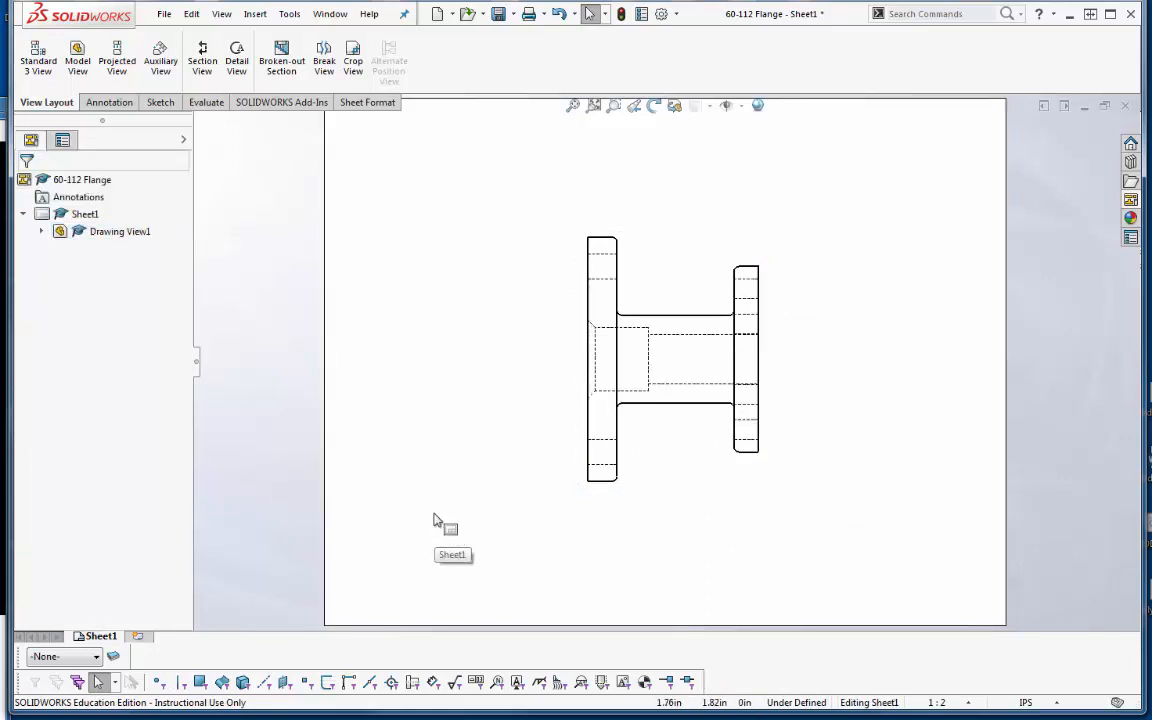
{"action": "mouse_move", "coordinate": [436, 448]}
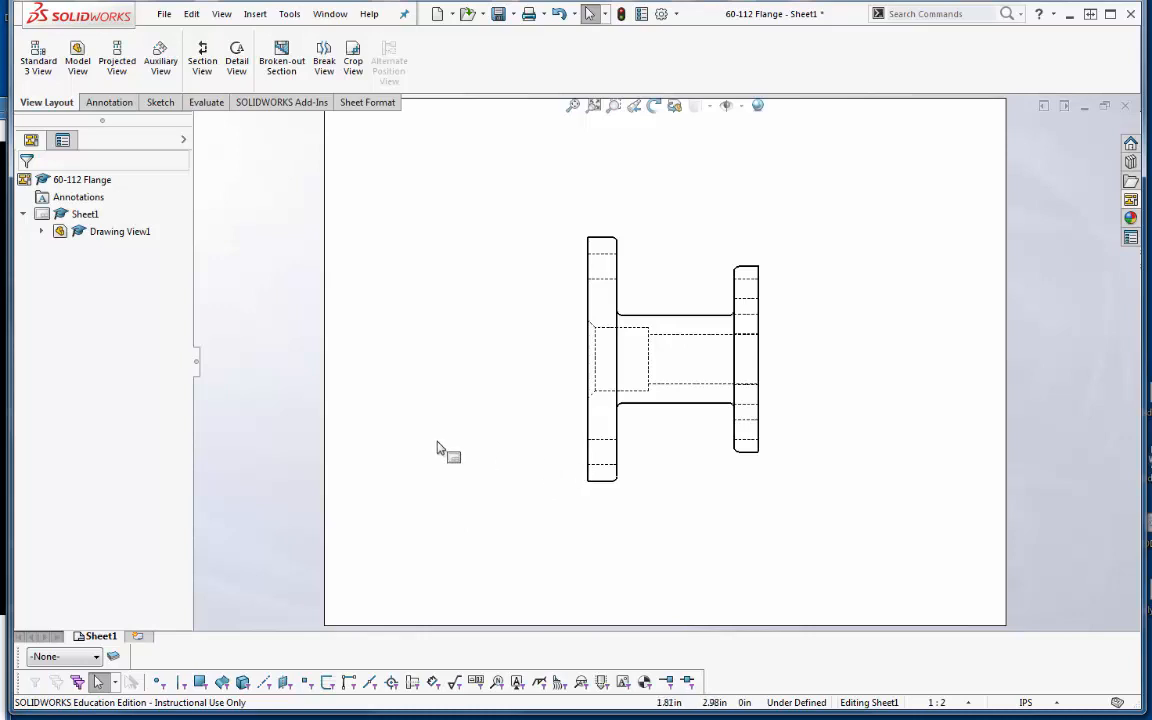
{"action": "mouse_move", "coordinate": [160, 60]}
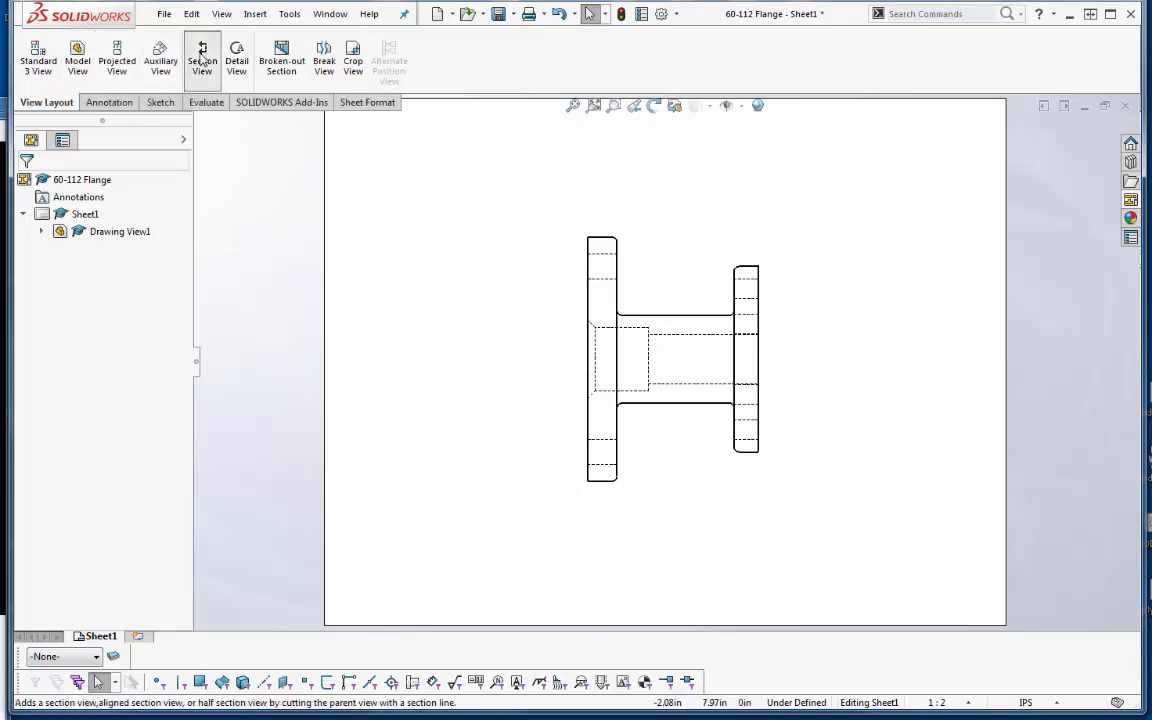
Create section A-A from a vertical cutting line left of the front view.
{"action": "left_click", "coordinate": [202, 57]}
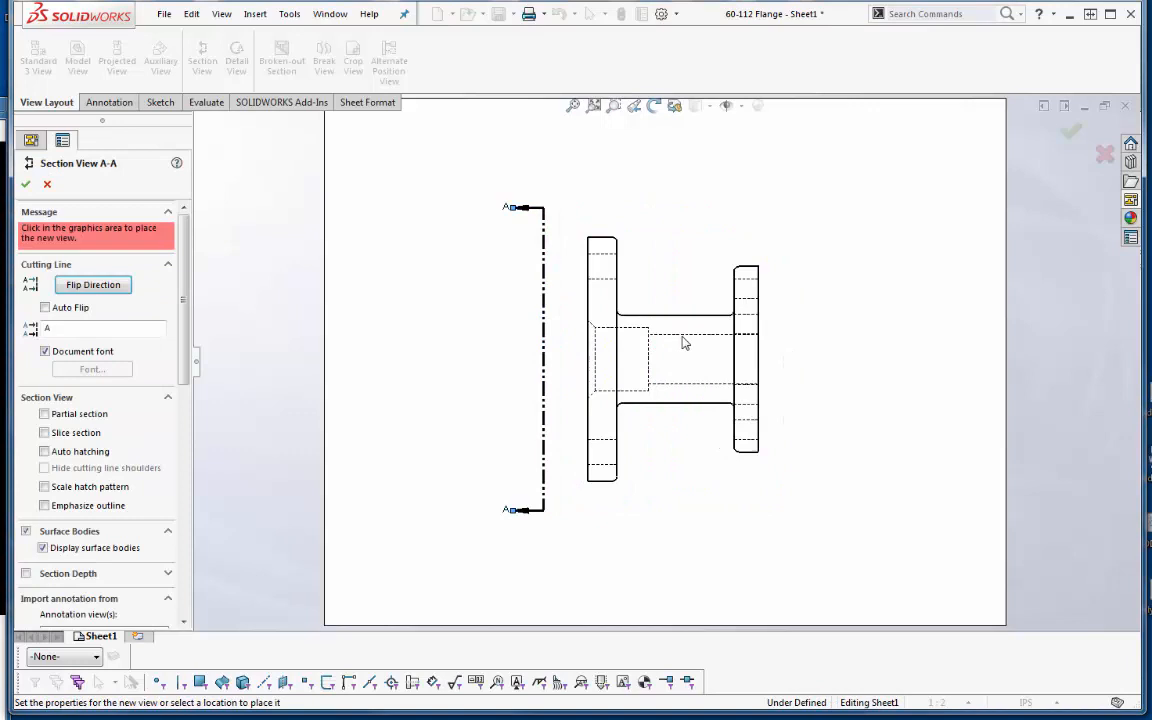
{"action": "left_click", "coordinate": [447, 357]}
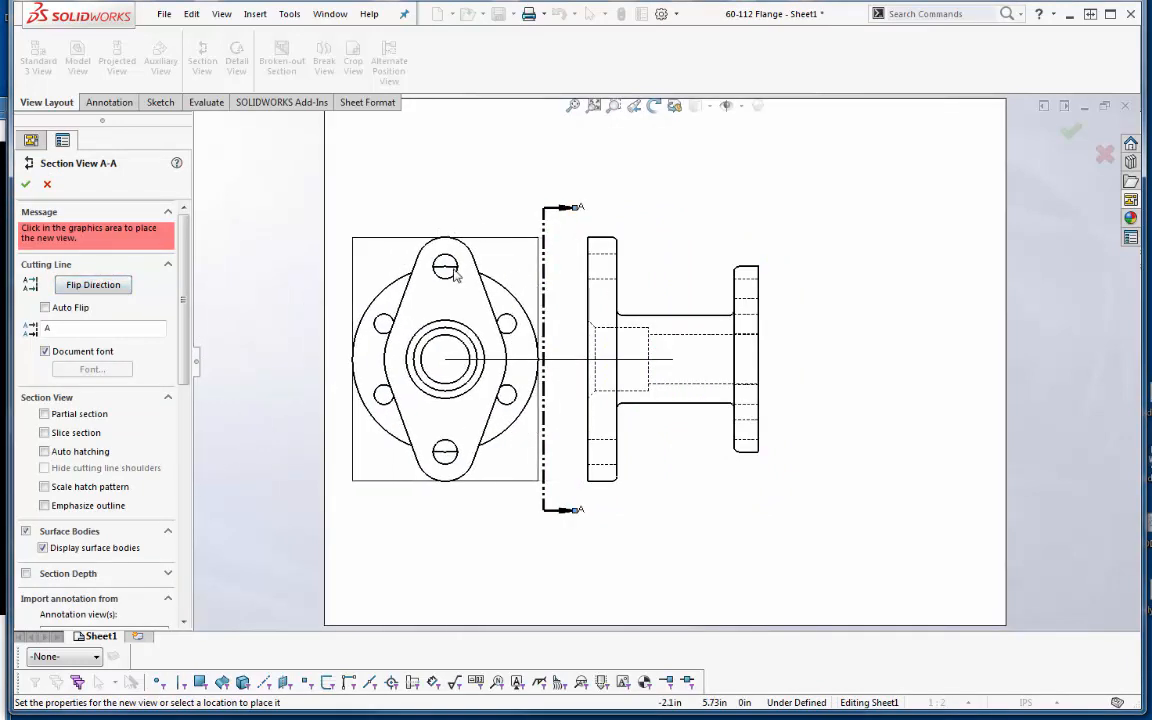
{"action": "left_click", "coordinate": [468, 360]}
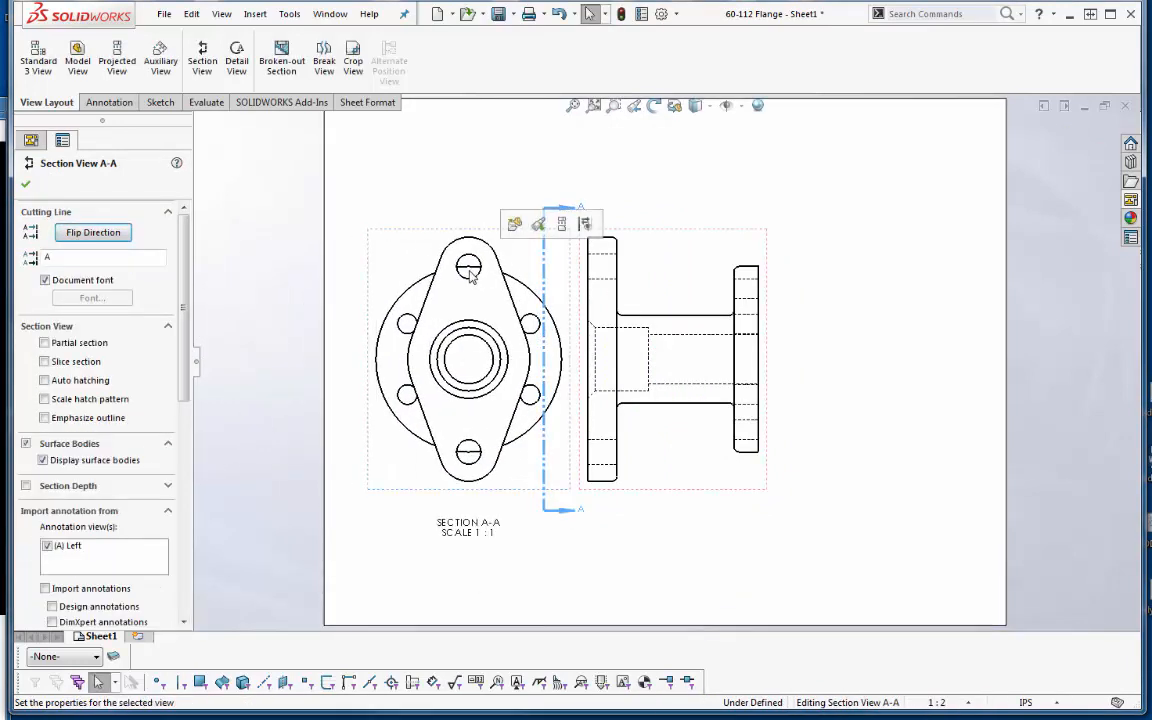
{"action": "left_click", "coordinate": [25, 184]}
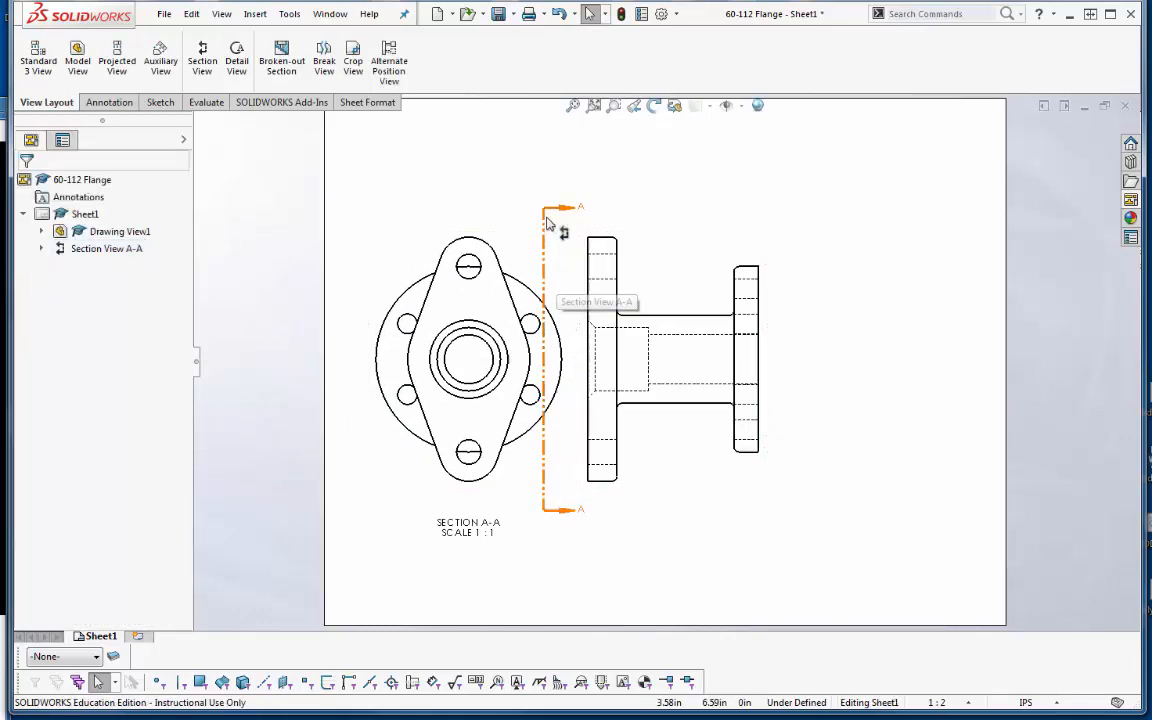
{"action": "left_click", "coordinate": [670, 360]}
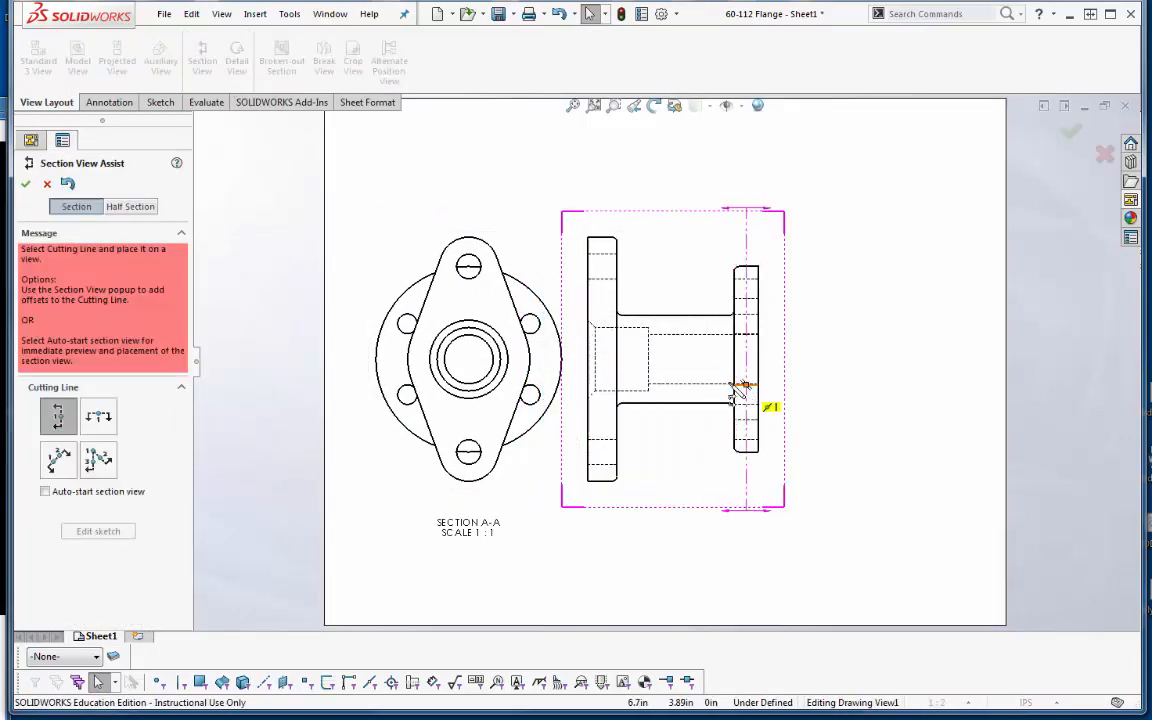
Place section B-B's cutting line beyond the right flange and accept it.
{"action": "left_click", "coordinate": [745, 388]}
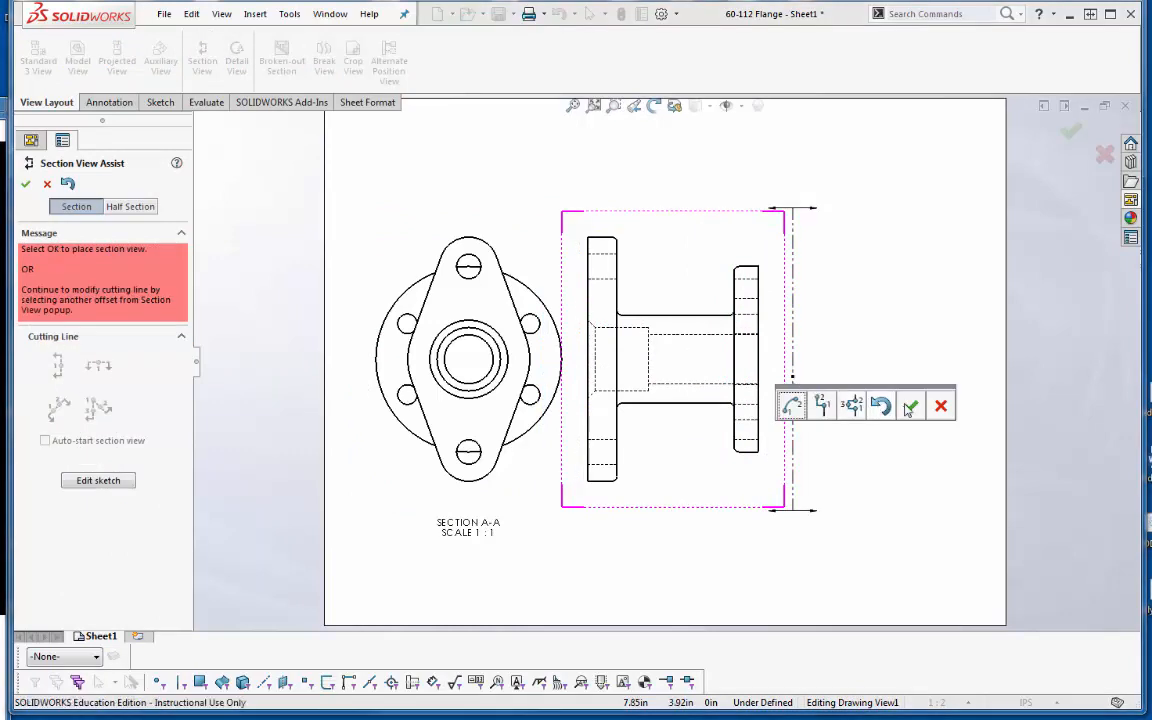
{"action": "left_click", "coordinate": [911, 405]}
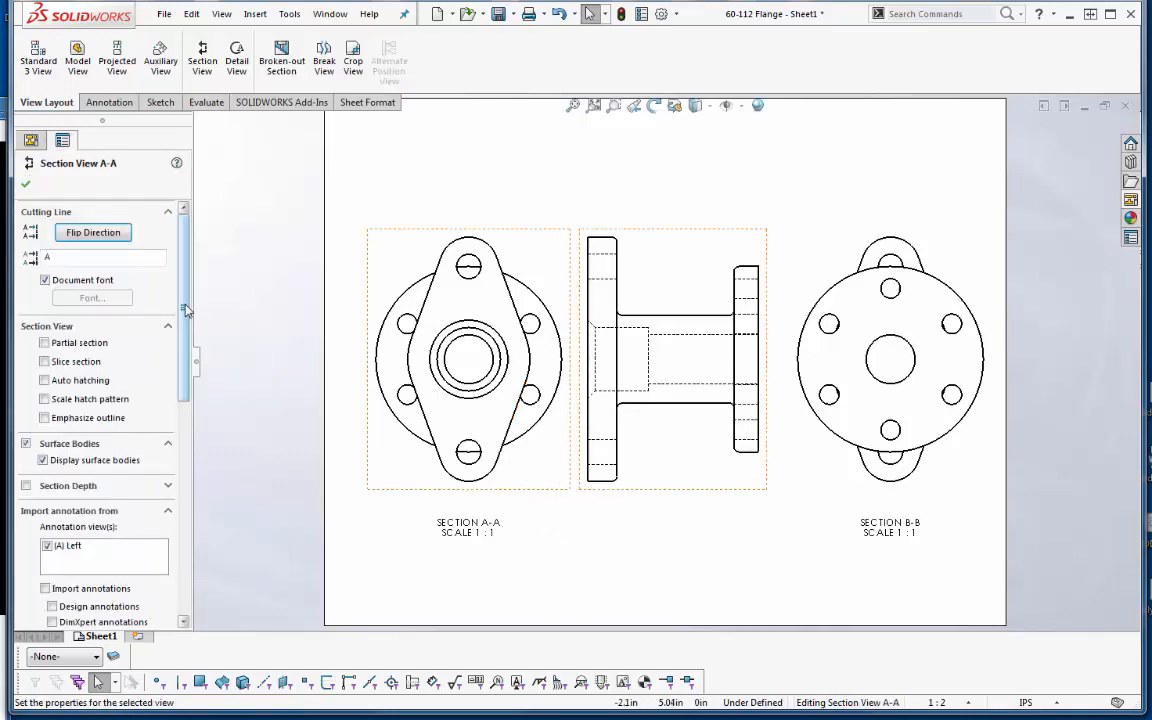
Enable Section Depth for section A-A in its PropertyManager.
{"action": "scroll", "scroll_direction": "down", "scroll_amount": 3}
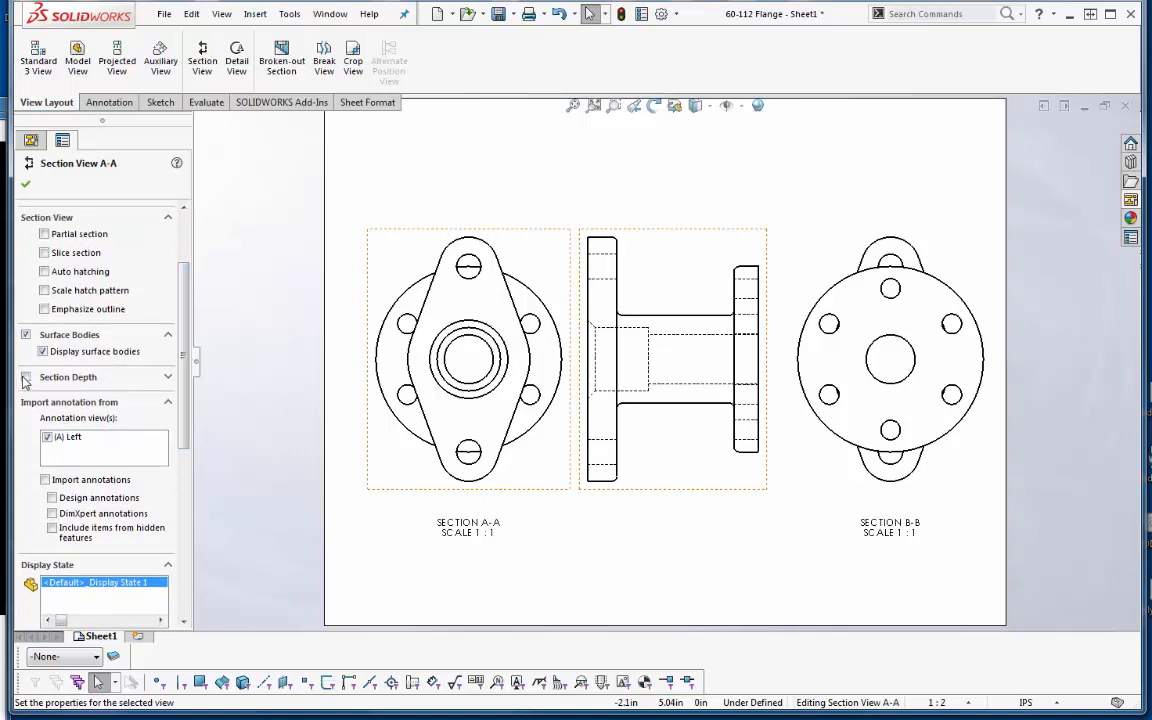
{"action": "left_click", "coordinate": [26, 376]}
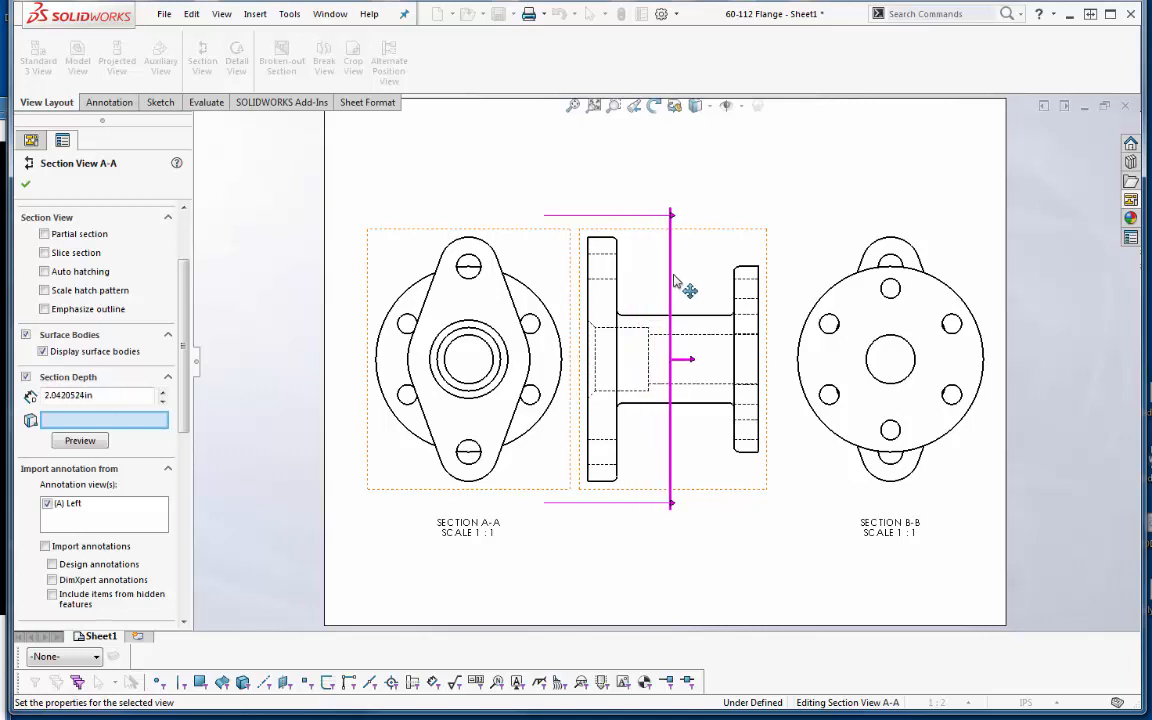
{"action": "mouse_move", "coordinate": [425, 355]}
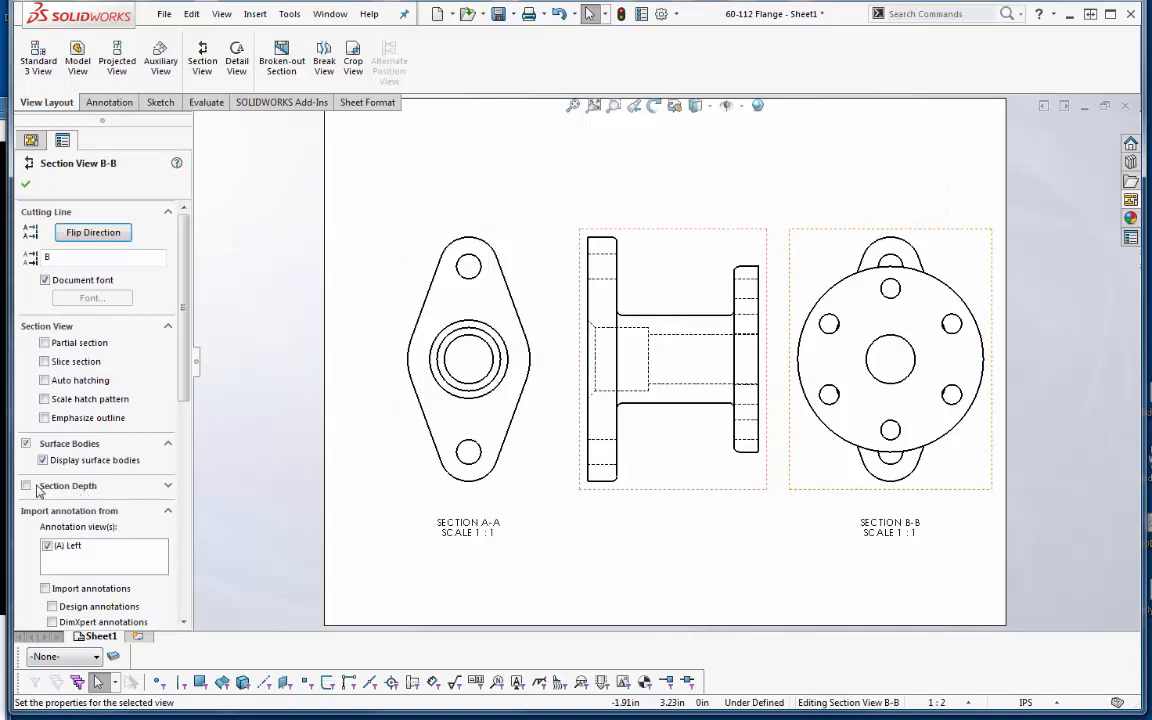
Limit section B-B's depth to mid-neck so only the round flange shows.
{"action": "left_click", "coordinate": [26, 485]}
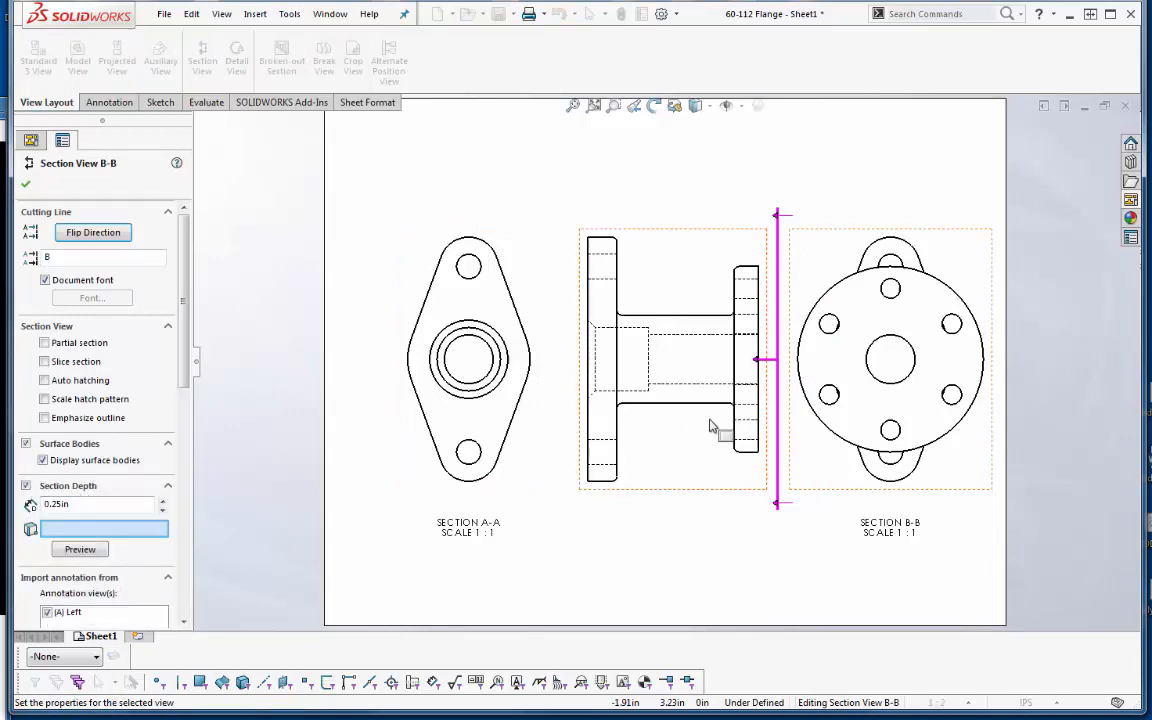
{"action": "left_click_drag", "start_coordinate": [765, 360], "coordinate": [705, 360]}
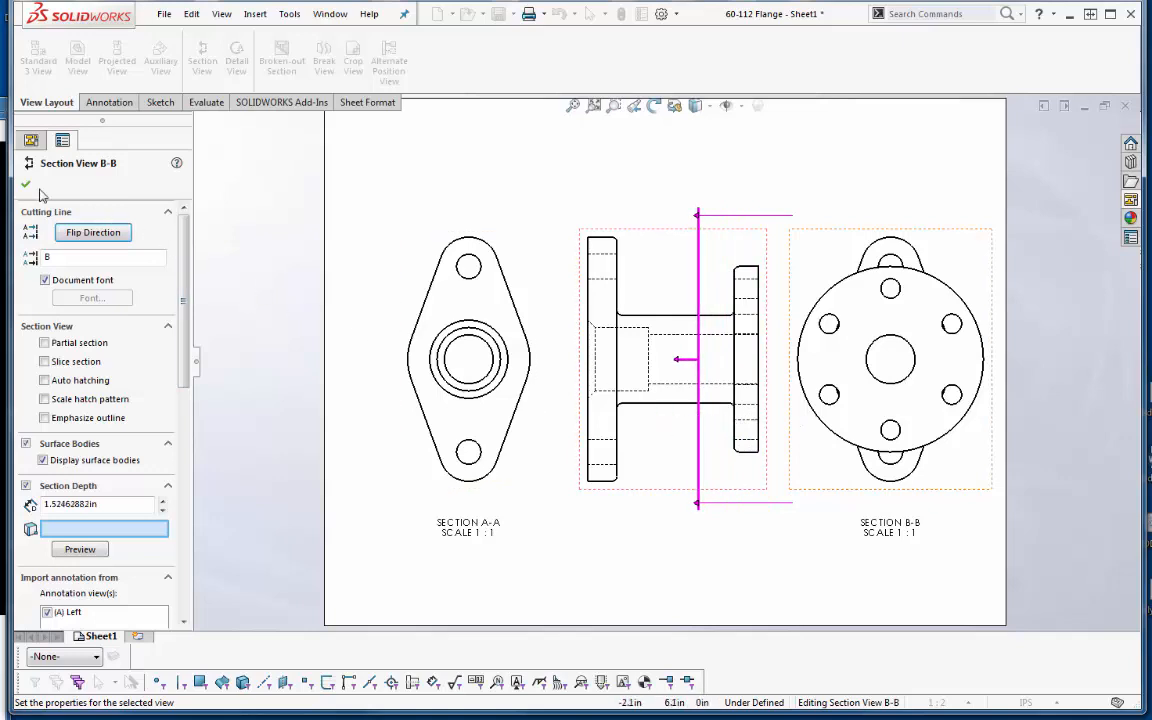
{"action": "left_click", "coordinate": [26, 183]}
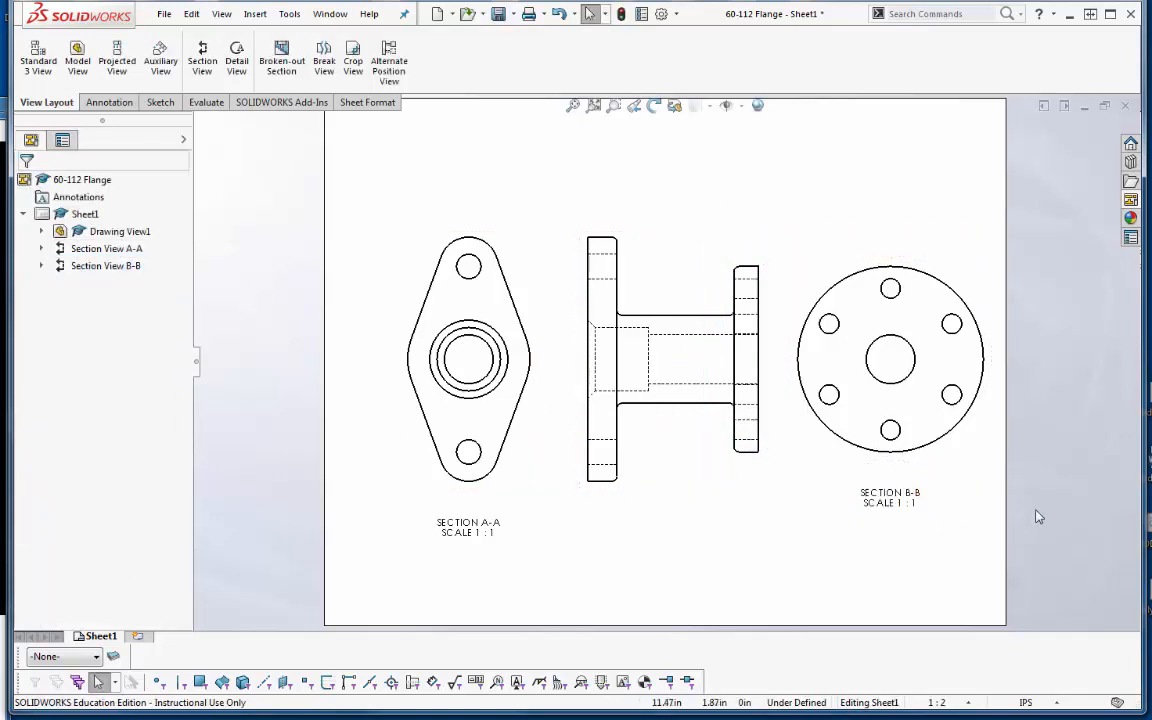
{"action": "mouse_move", "coordinate": [1013, 534]}
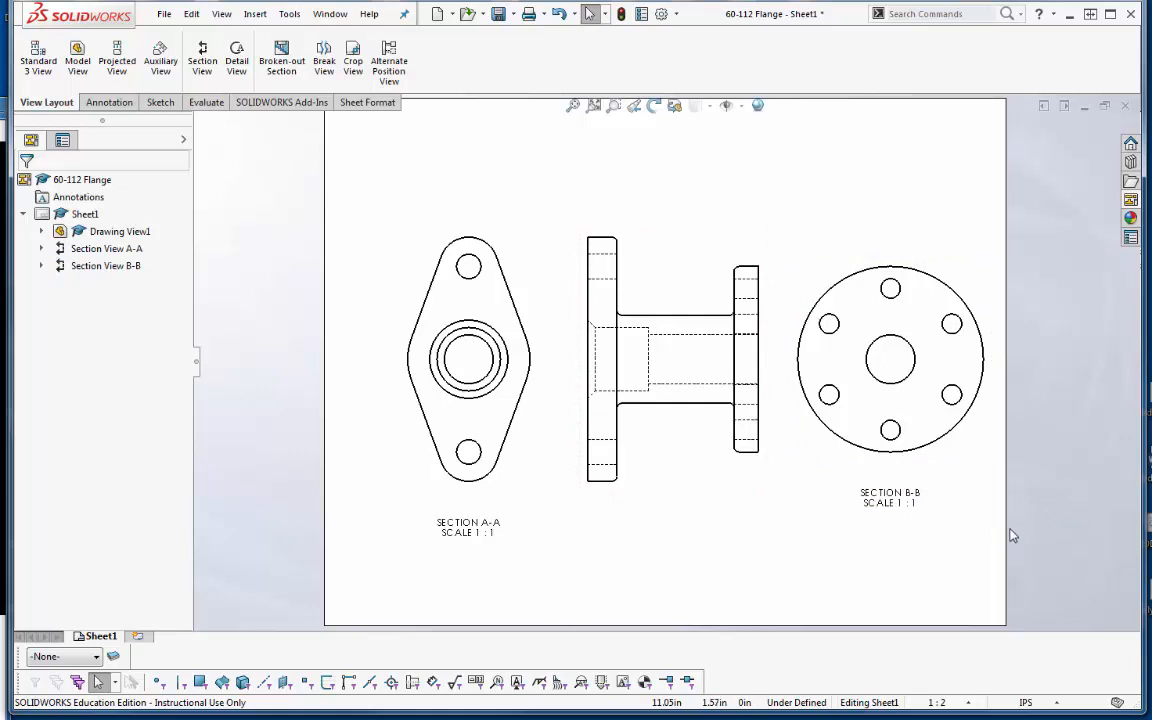
{"action": "mouse_move", "coordinate": [1013, 530]}
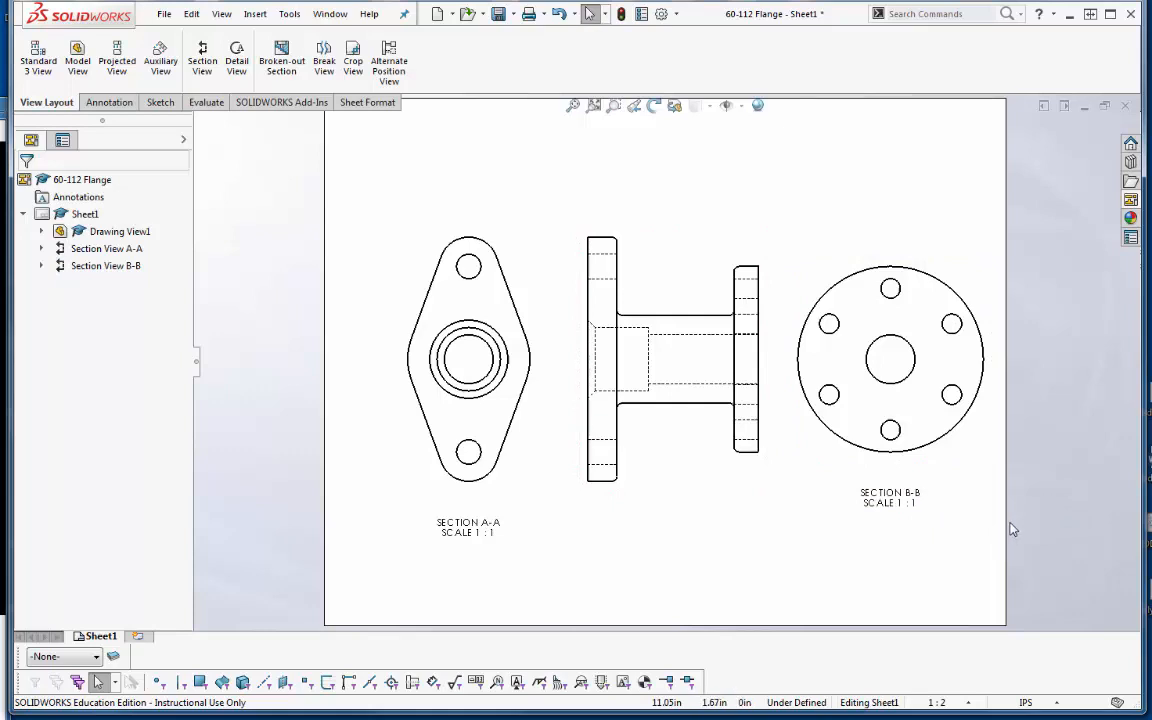